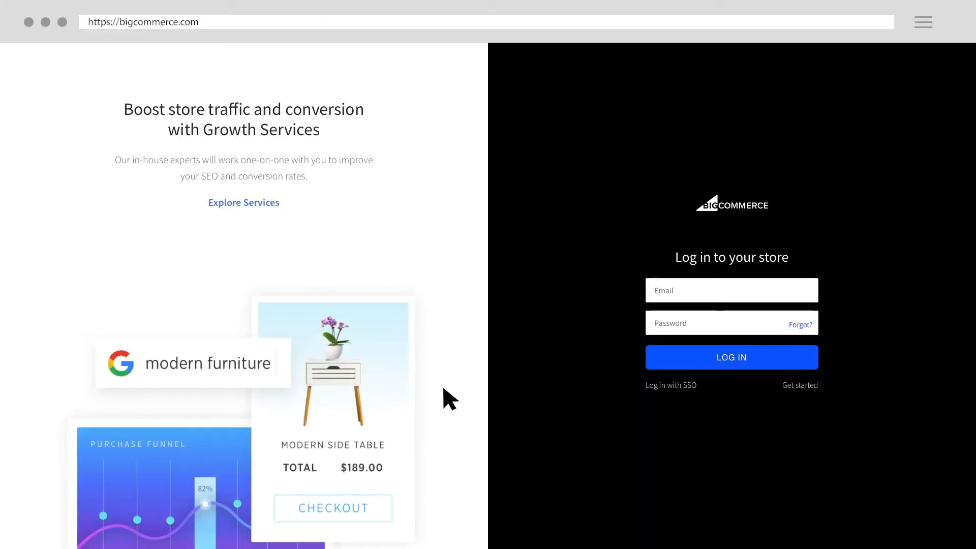
Step: Log in to the BigCommerce Test Store with the store email and password
left_click(732, 290)
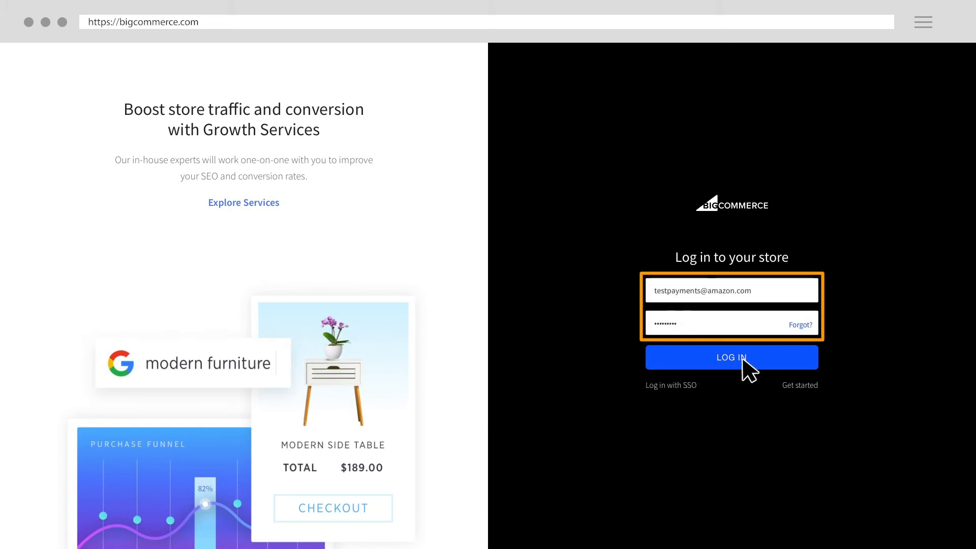
left_click(731, 357)
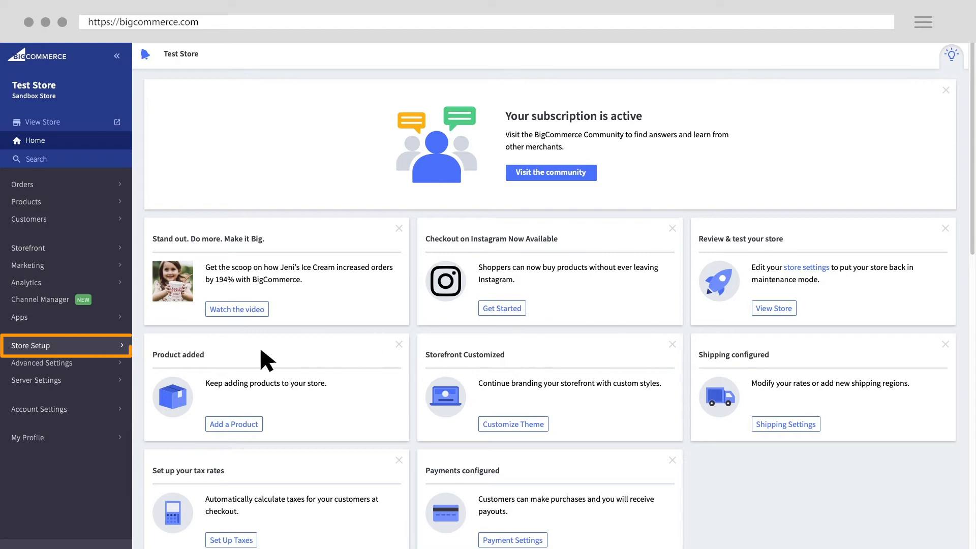
Step: Go to Store Setup > Payments and start setting up Amazon Pay under Online Payment Methods
left_click(30, 346)
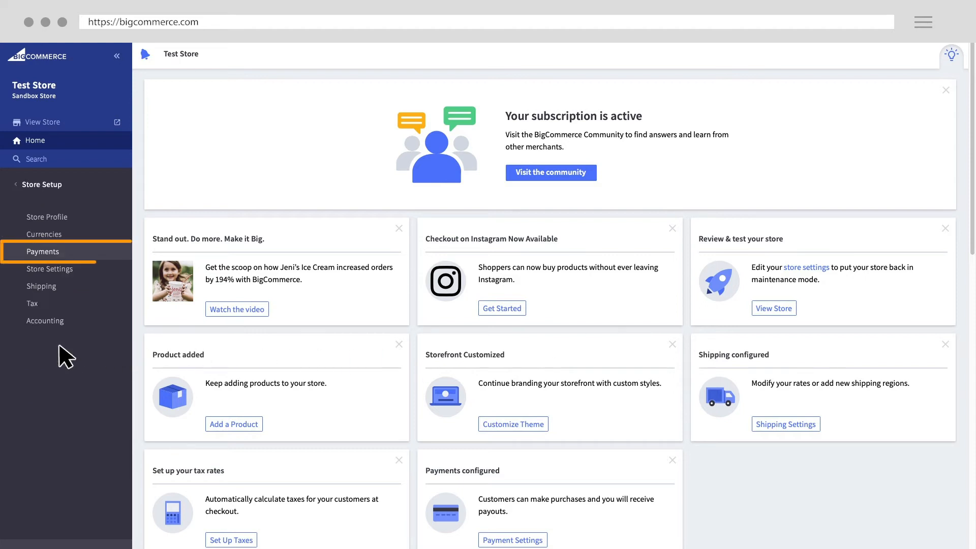
left_click(43, 251)
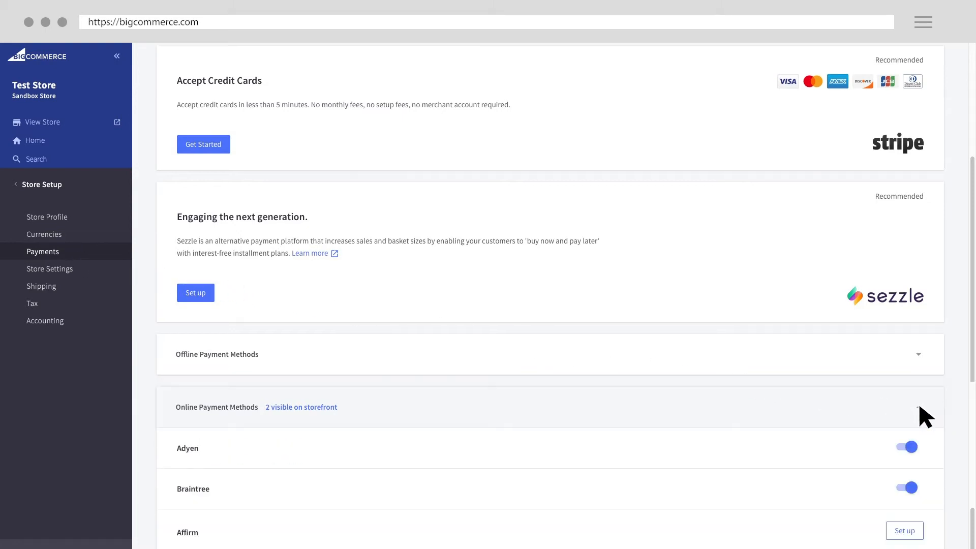
scroll("down", 3)
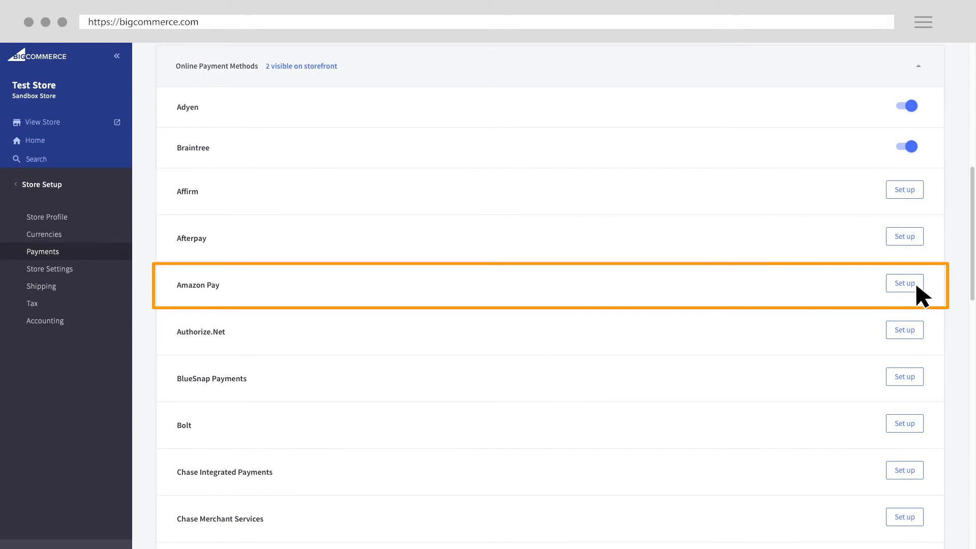
left_click(904, 283)
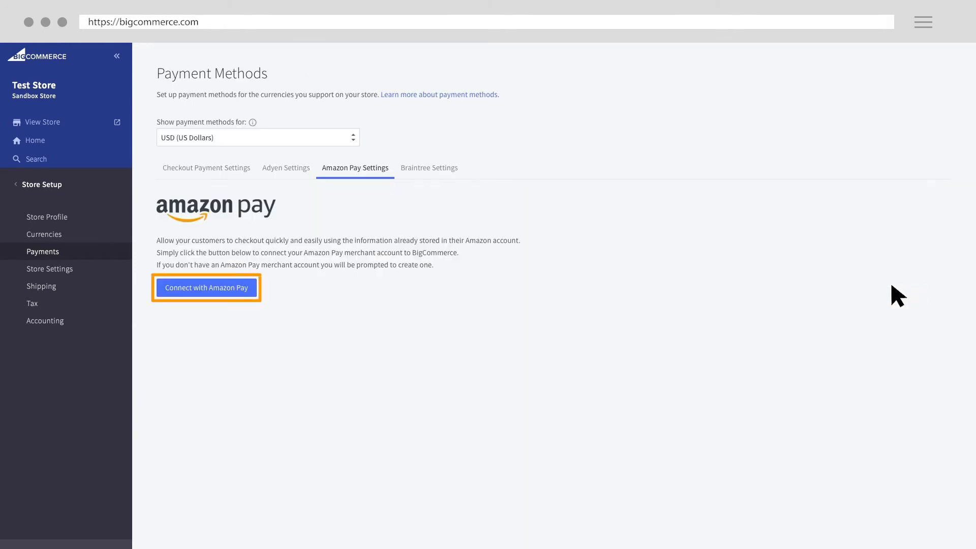
mouse_move(326, 302)
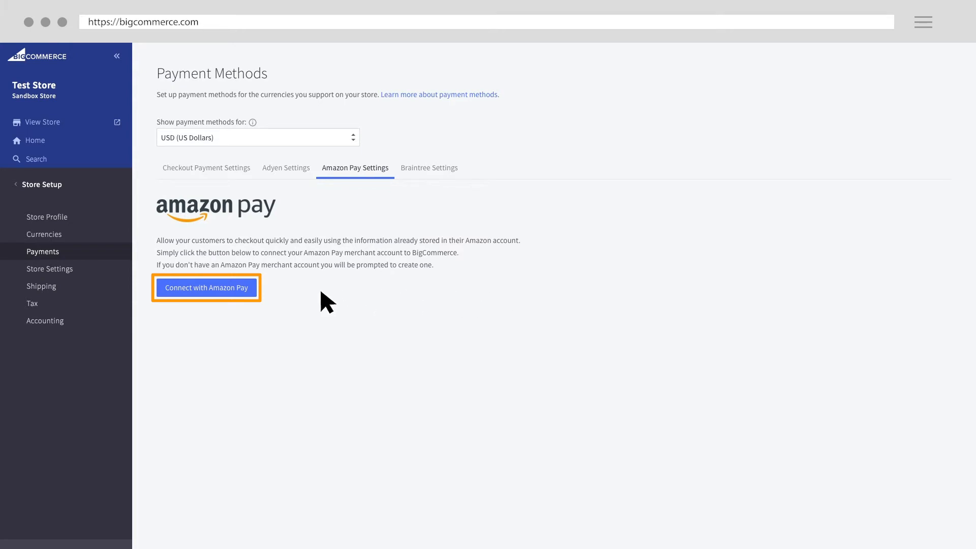
Step: Connect with Amazon Pay from the Amazon Pay Settings tab, launching Amazon's merchant signup
left_click(207, 288)
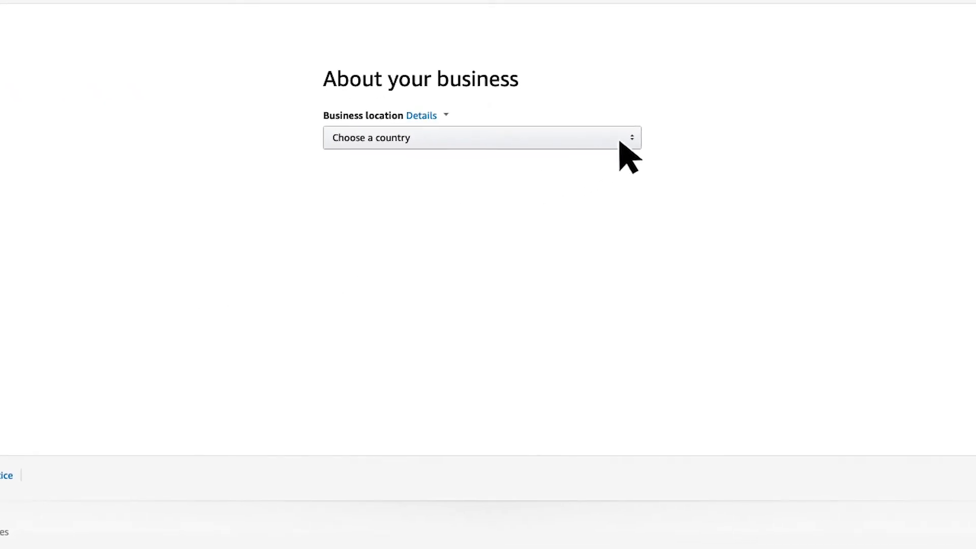
Step: Set business location to United States, confirm a U.S. owner, and sign in with the existing Seller Central account
left_click(481, 137)
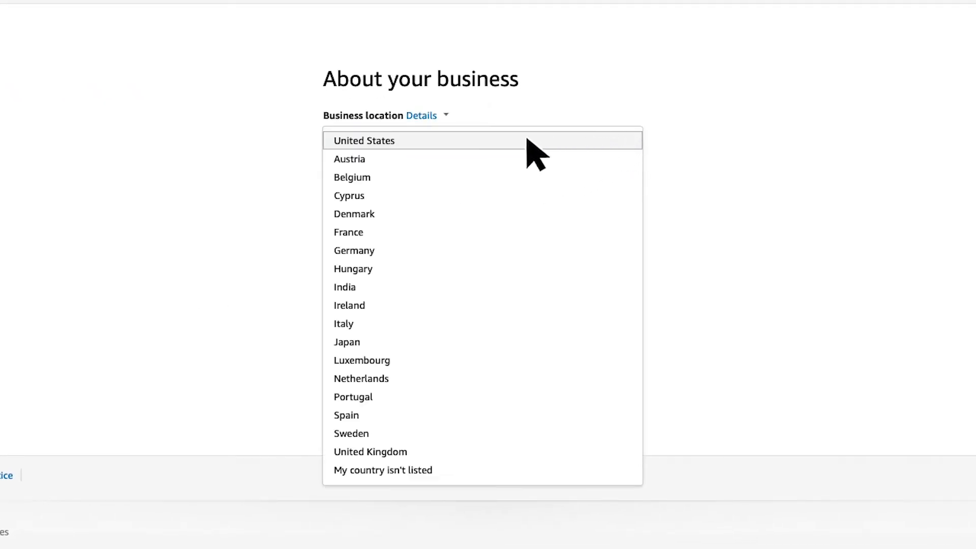
left_click(364, 141)
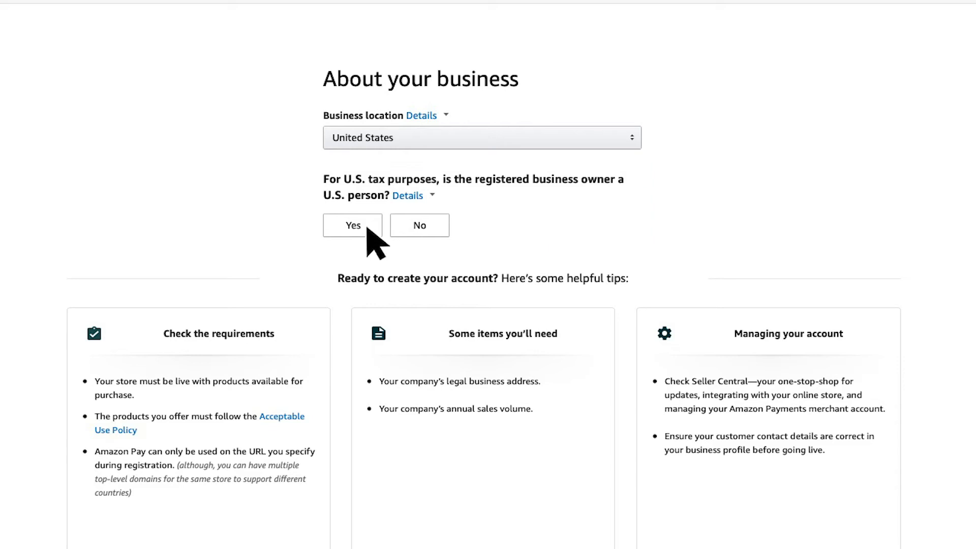
left_click(353, 225)
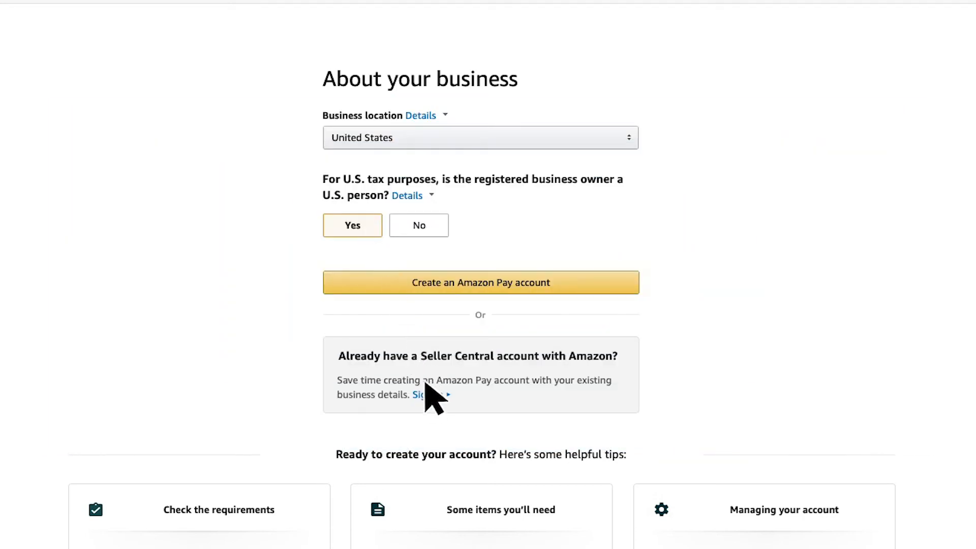
left_click(423, 395)
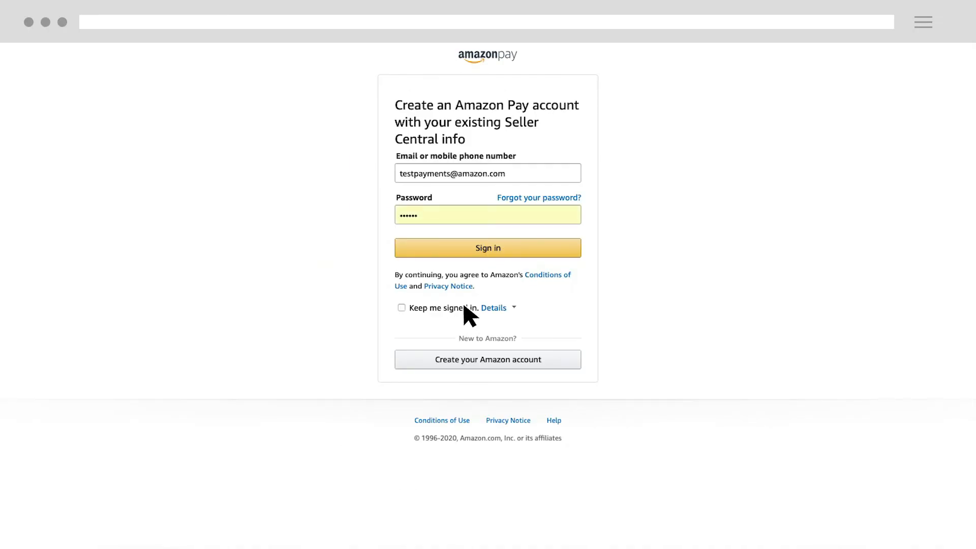
left_click(487, 249)
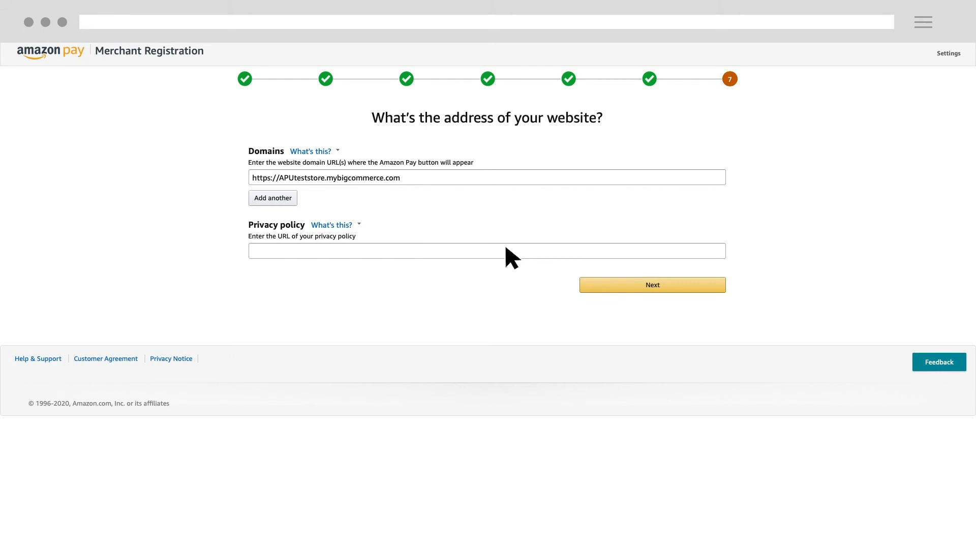
left_click(487, 177)
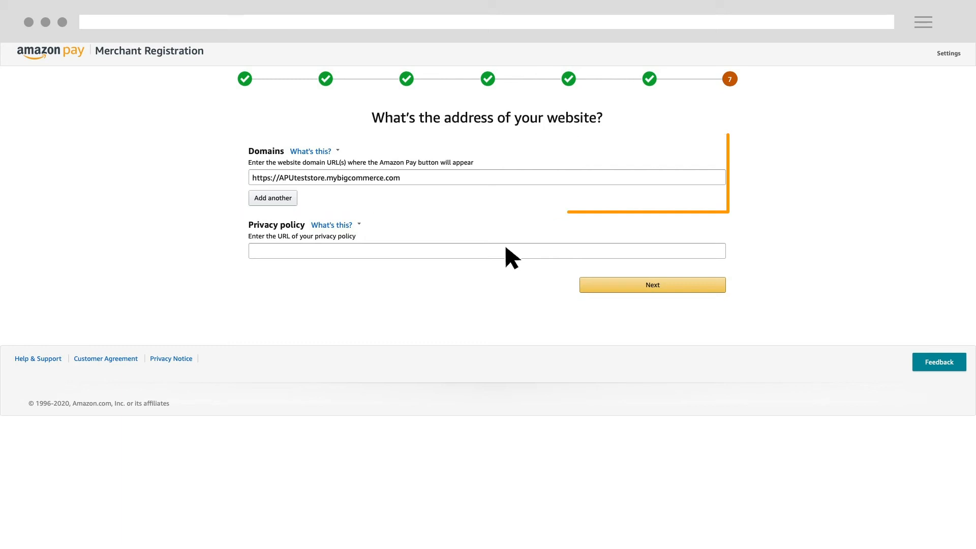
left_click(487, 252)
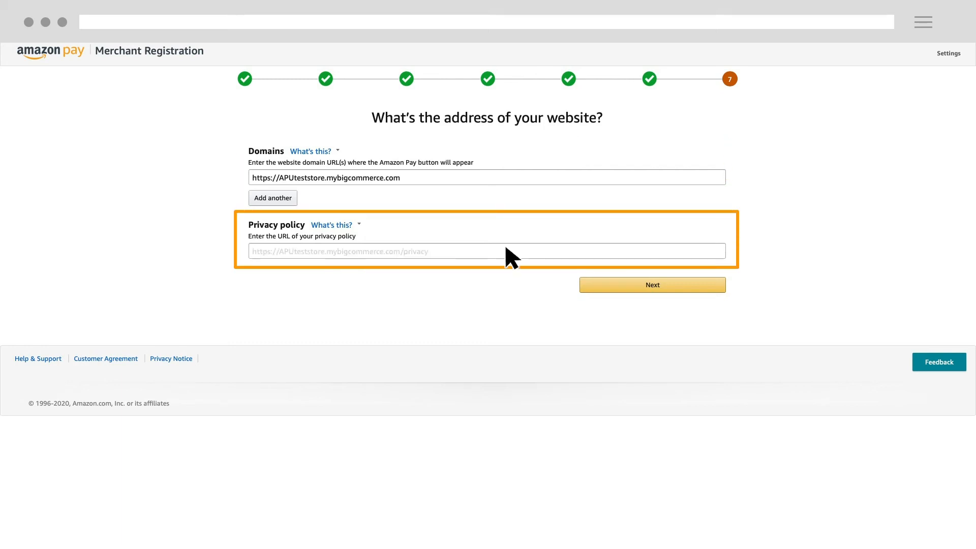
type("https://APUteststore.mybigcommerce.com/privacy")
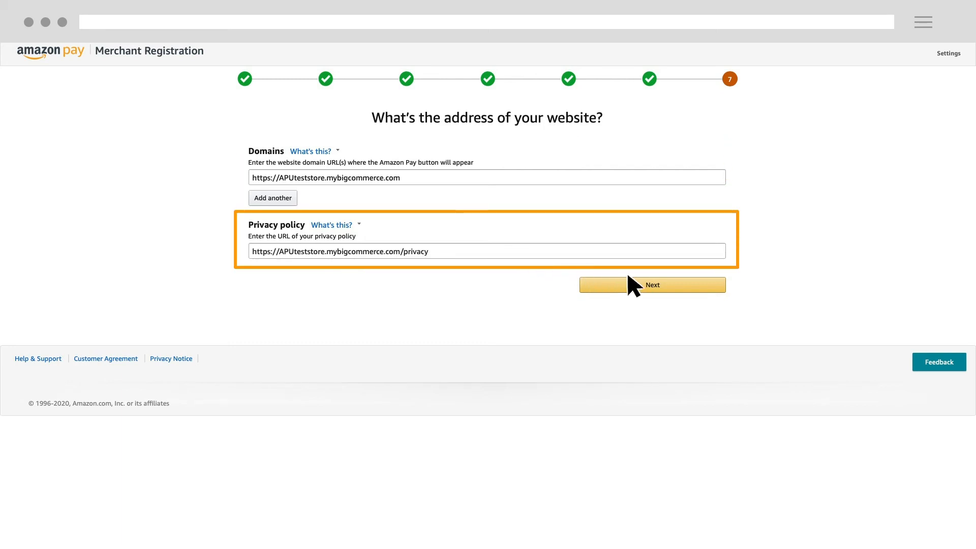
left_click(651, 285)
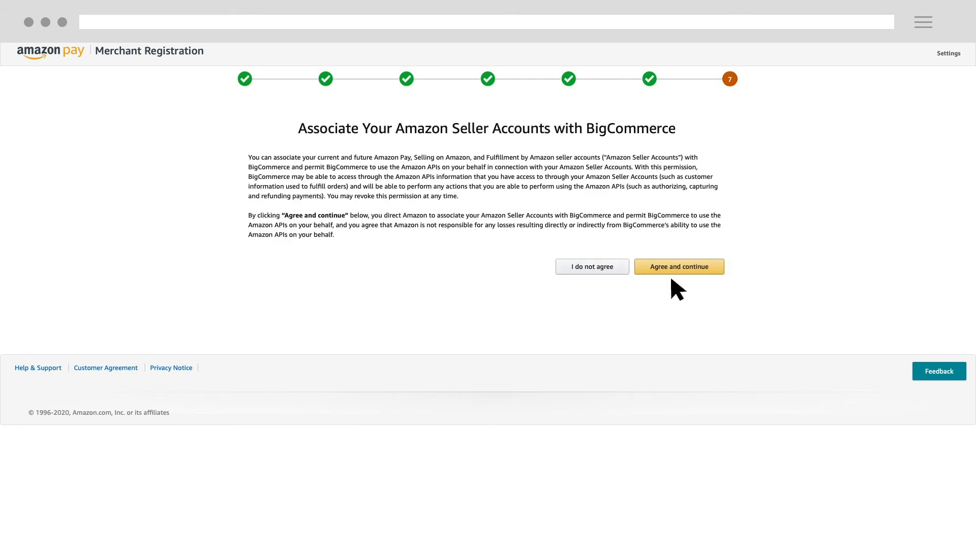
Step: Agree to link the seller accounts with BigCommerce and transfer the merchant credentials to the store
left_click(678, 266)
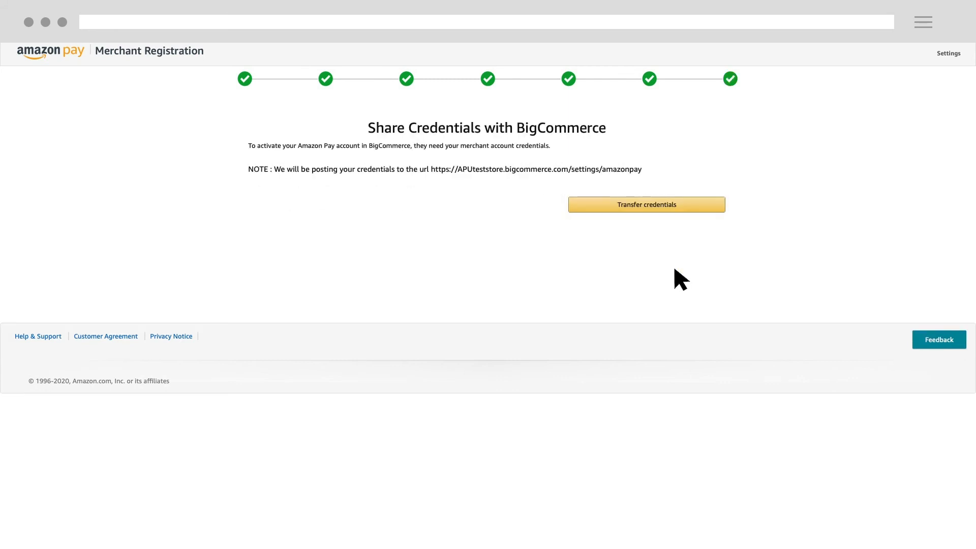
mouse_move(684, 247)
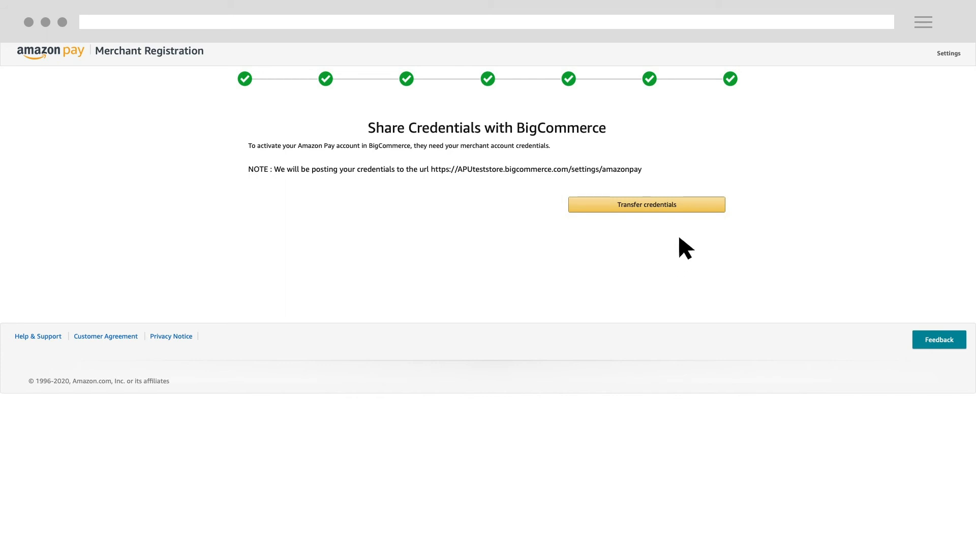
left_click(647, 204)
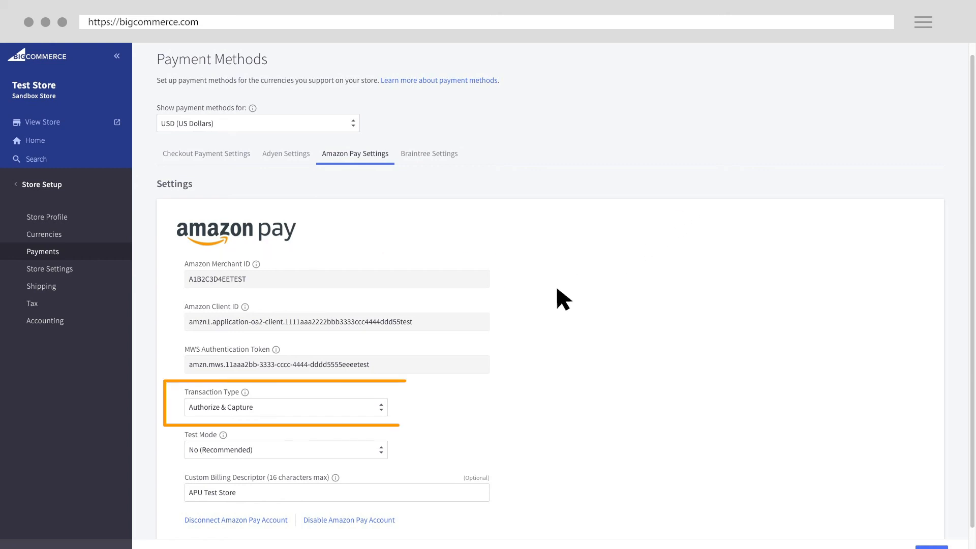
Step: Keep Transaction Type as Authorize & Capture and leave Test Mode at No (Recommended)
left_click(285, 407)
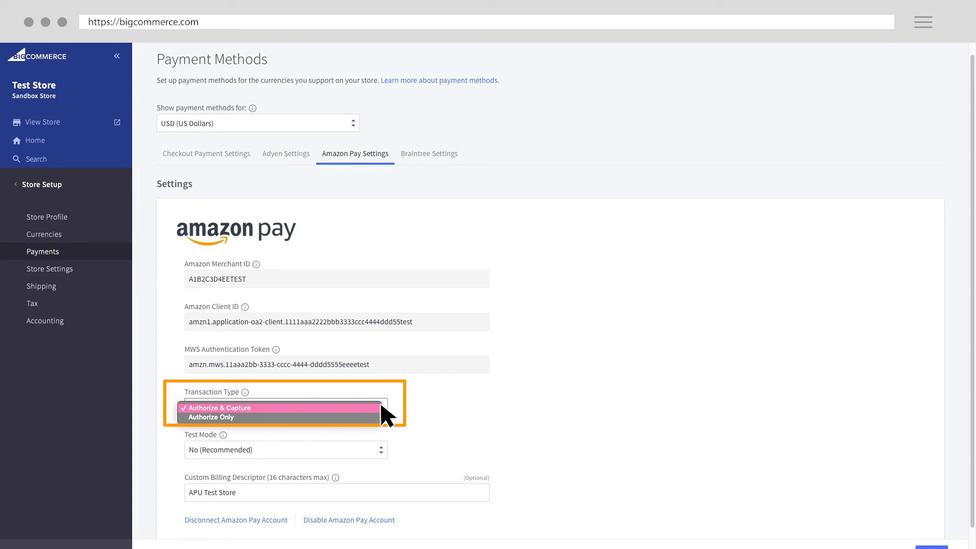
left_click(218, 408)
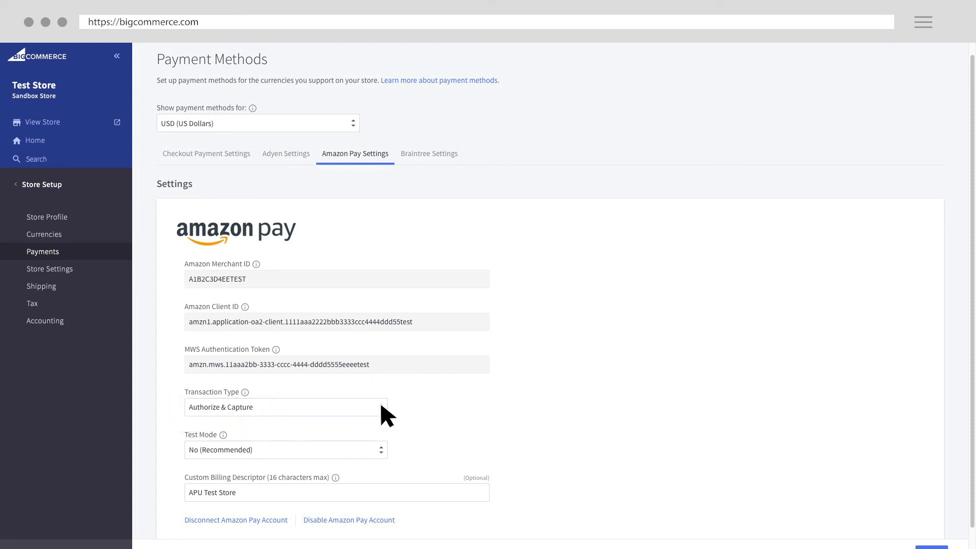
left_click(285, 450)
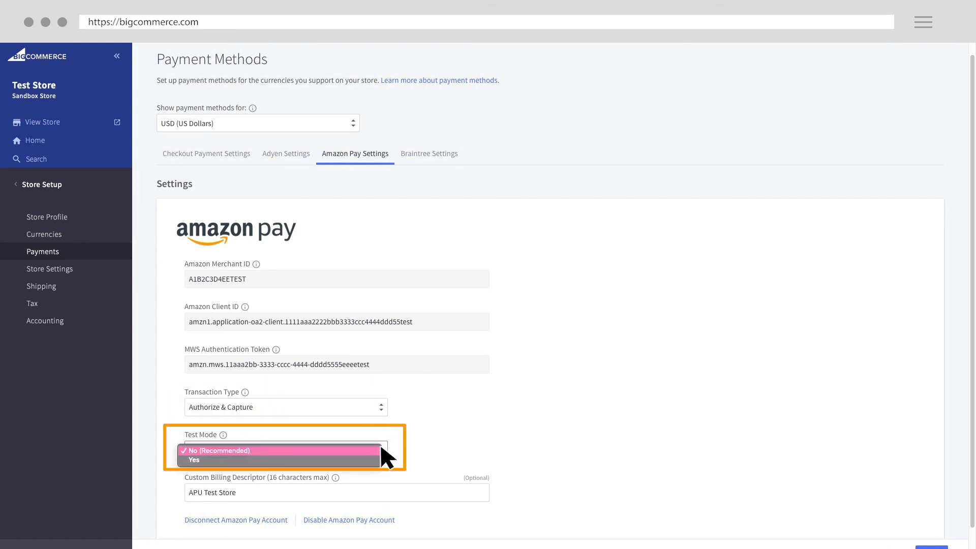
mouse_move(368, 466)
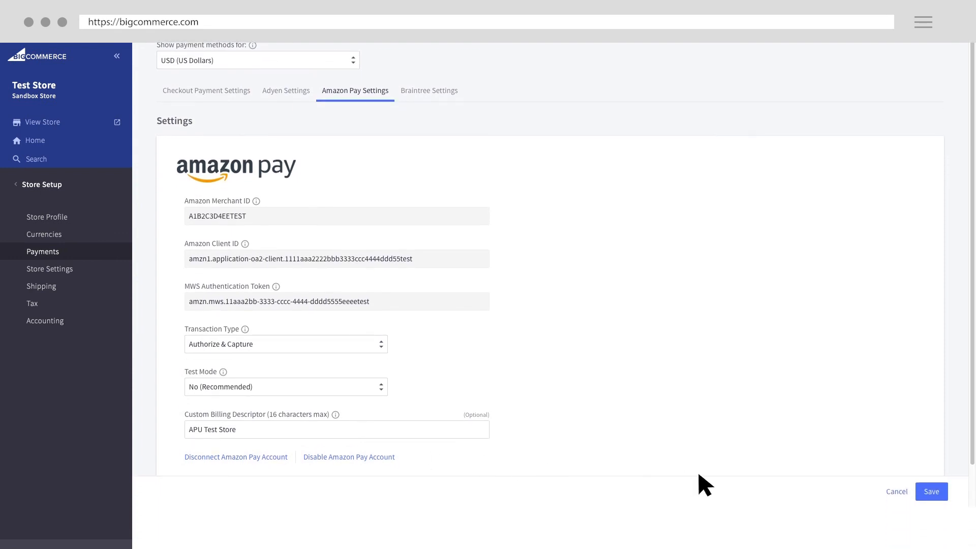
mouse_move(933, 491)
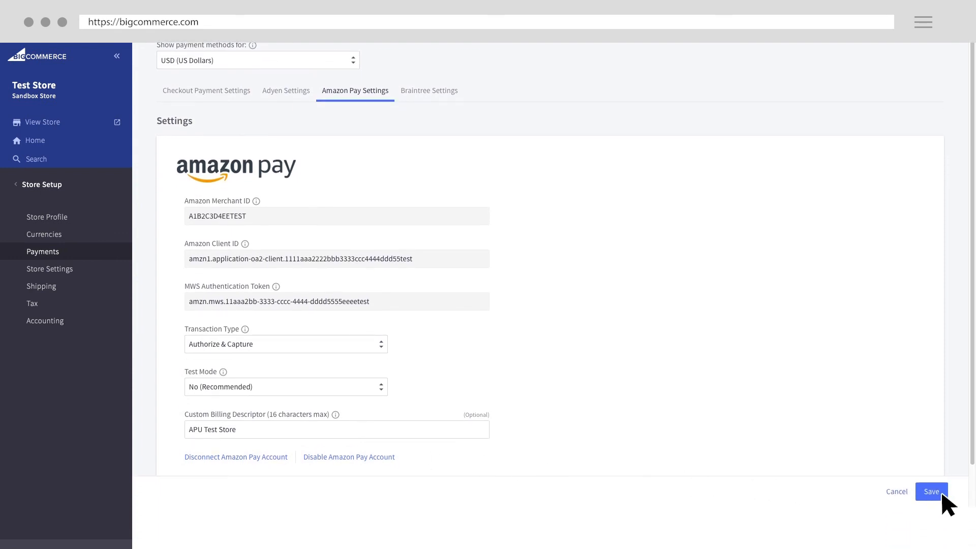
Step: Save the Amazon Pay settings so BigCommerce confirms they were updated successfully
left_click(931, 492)
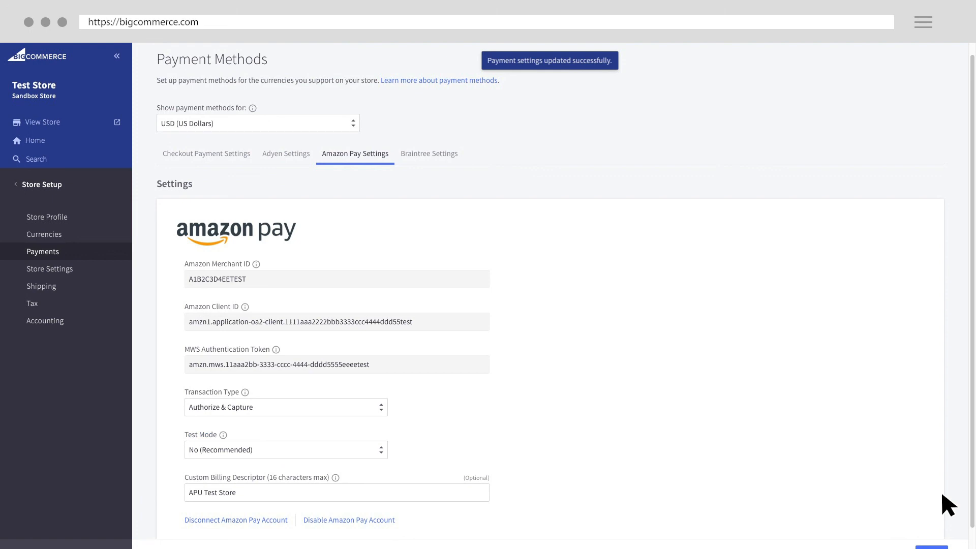